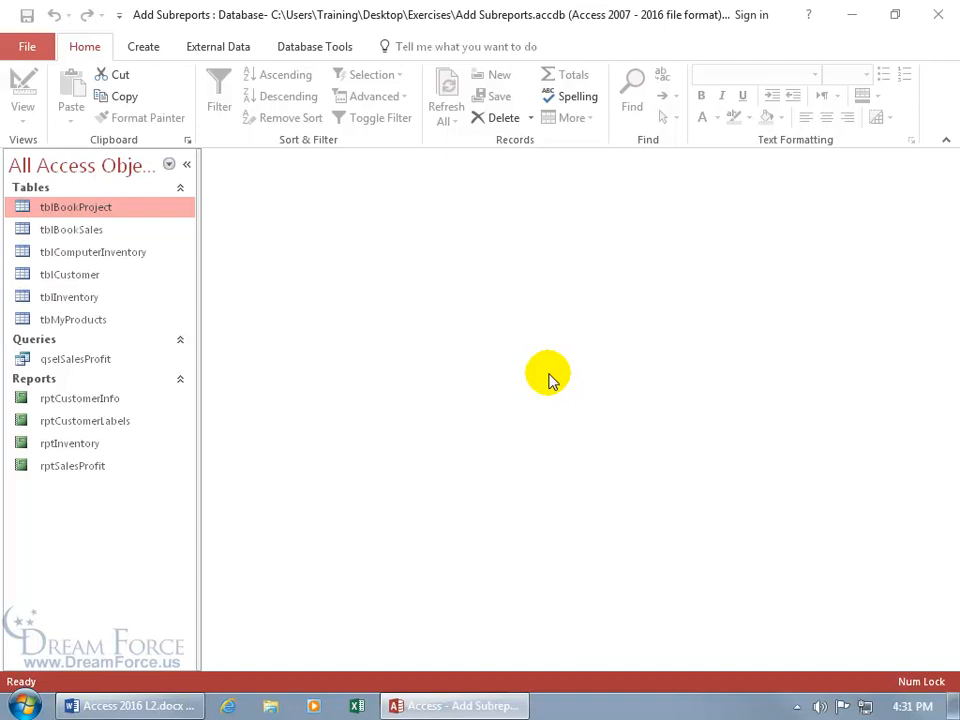
Open the tblBookSales table from the Tables list in the Navigation Pane
click(71, 229)
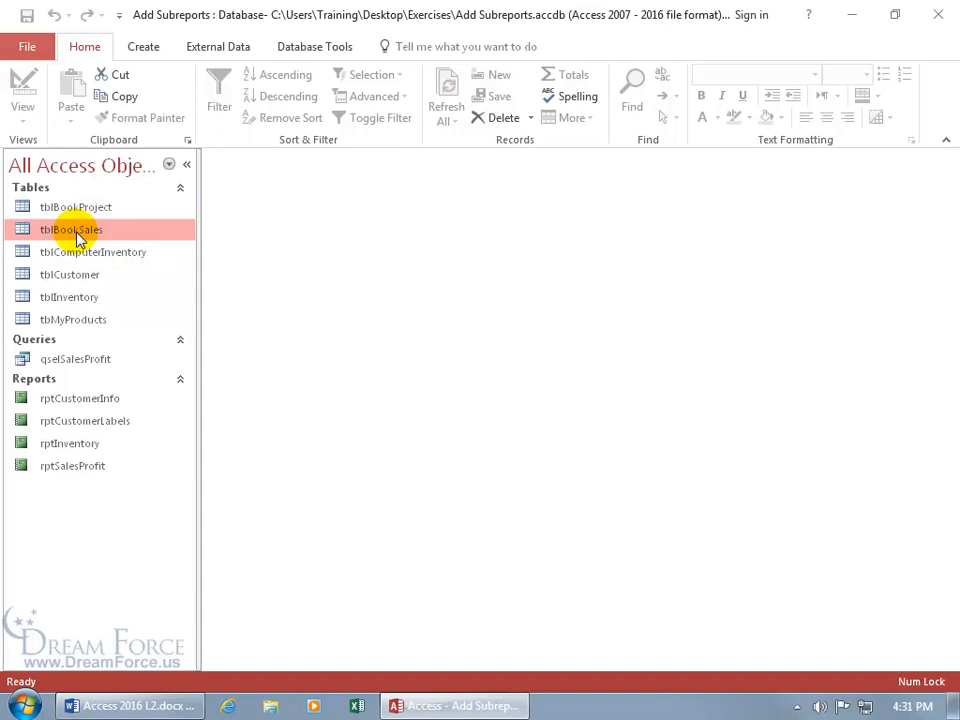
double_click(70, 229)
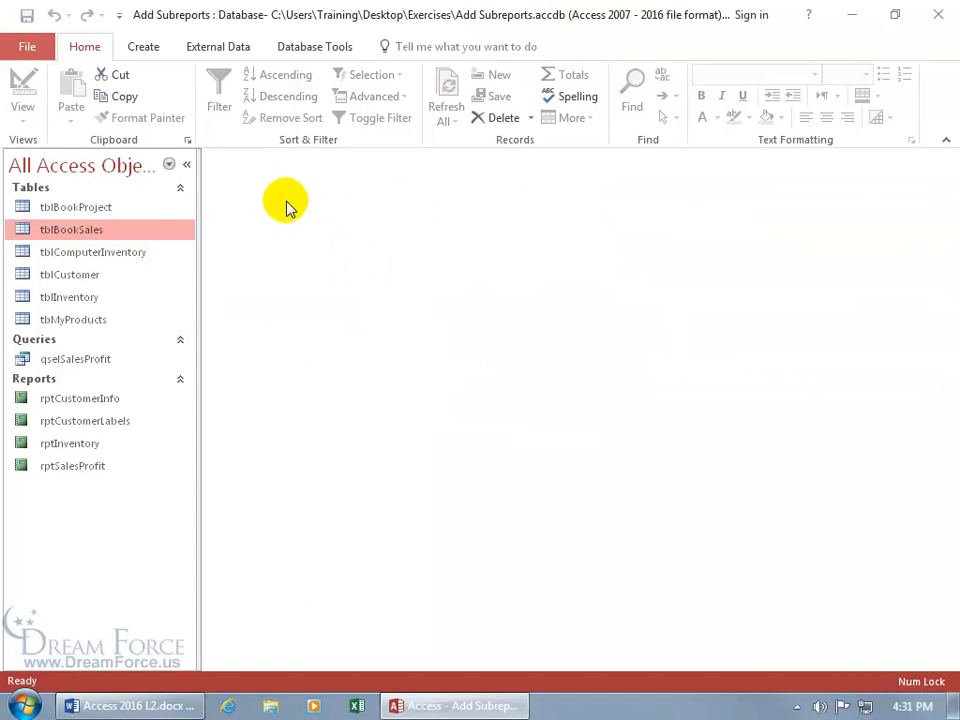
Start a Word rich text export of tblBookSales with the Desktop as save location
click(218, 46)
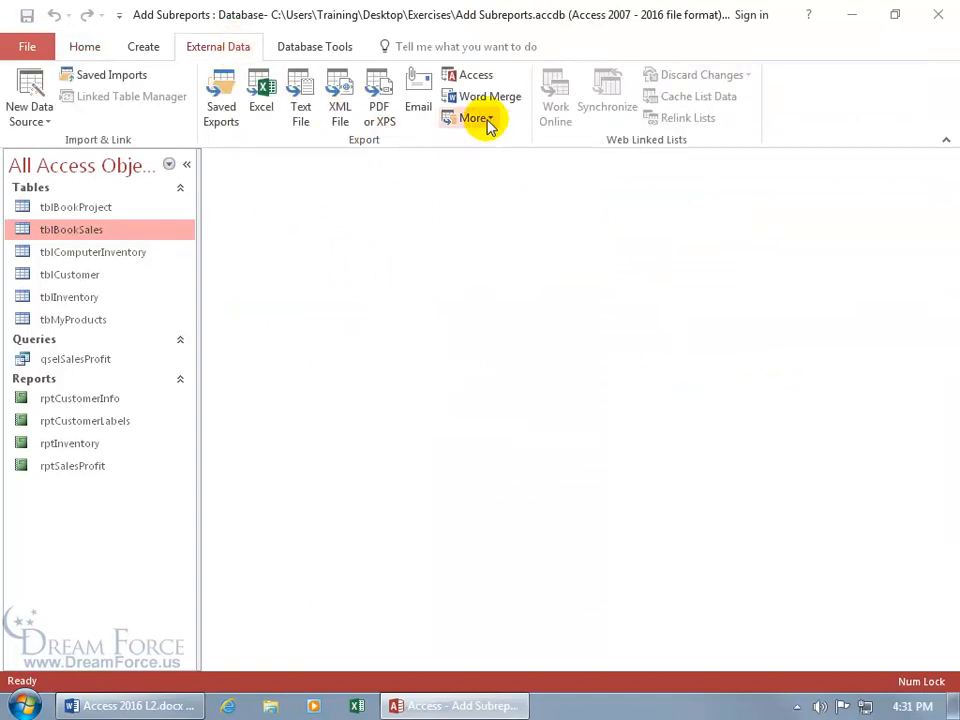
click(476, 118)
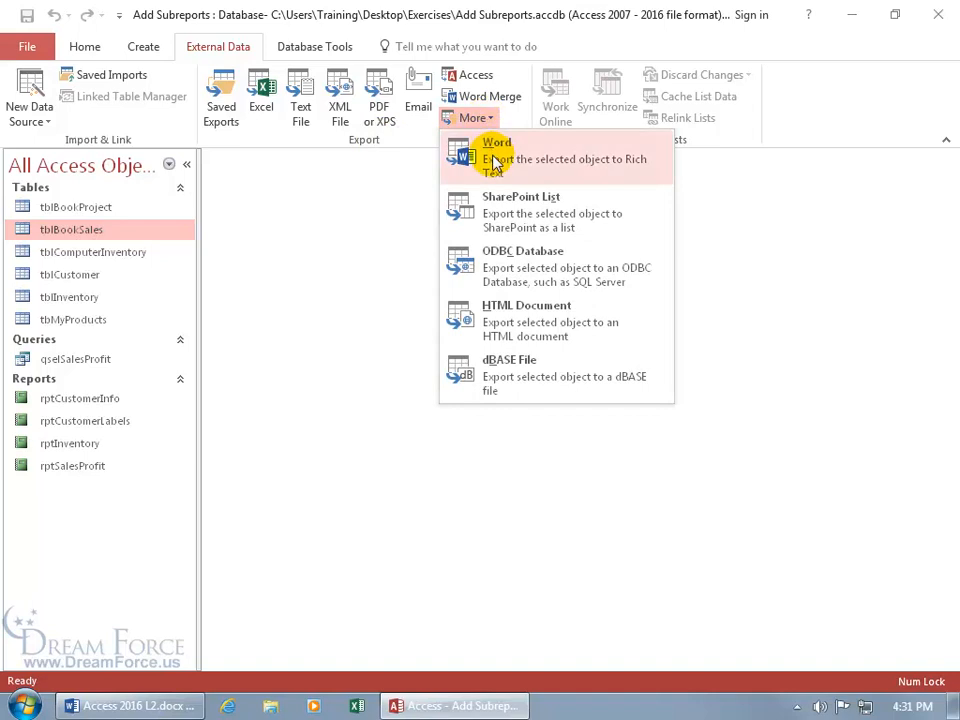
mouse_move(525, 160)
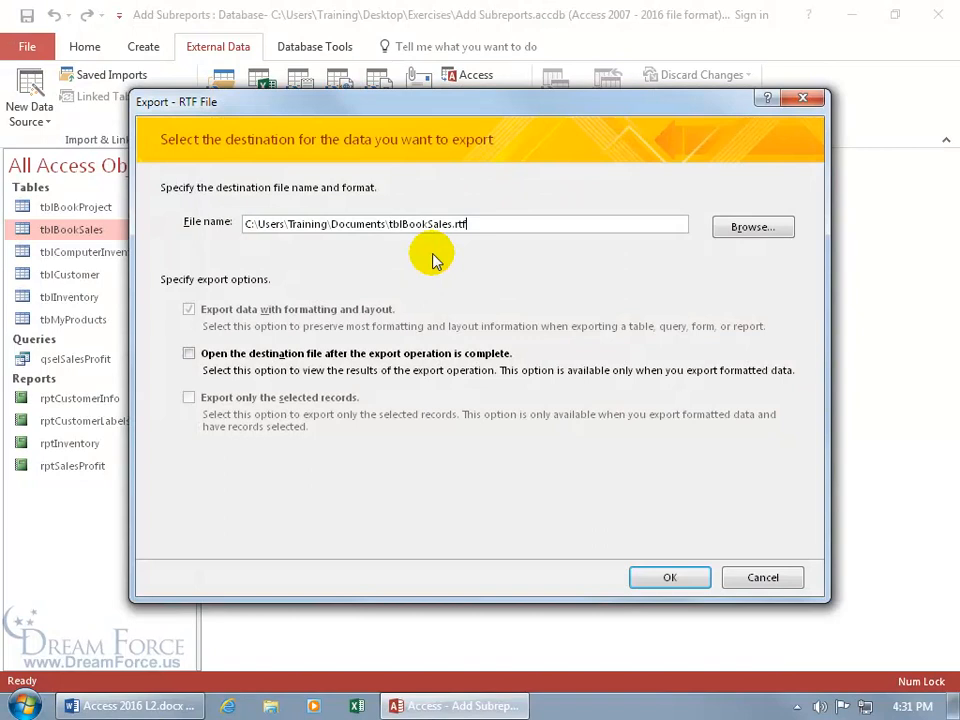
mouse_move(348, 247)
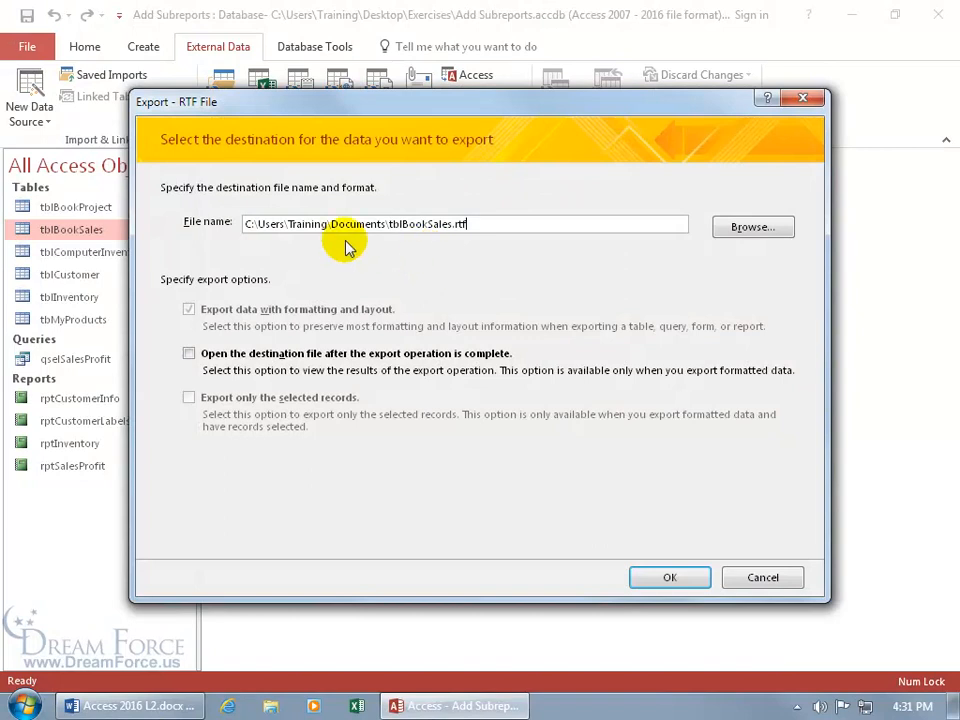
click(752, 227)
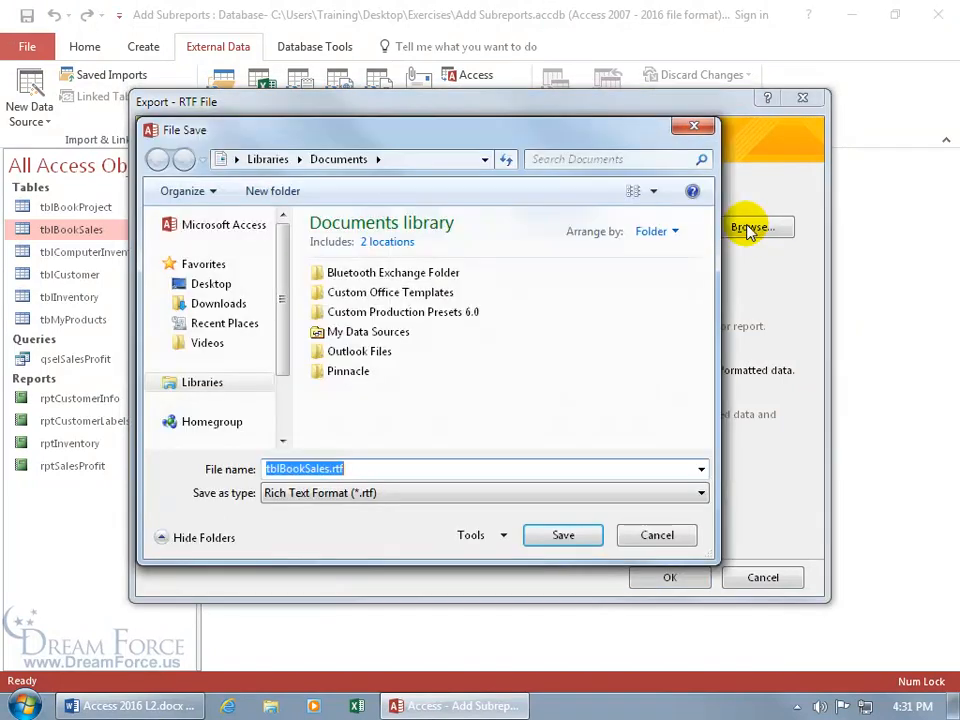
click(211, 283)
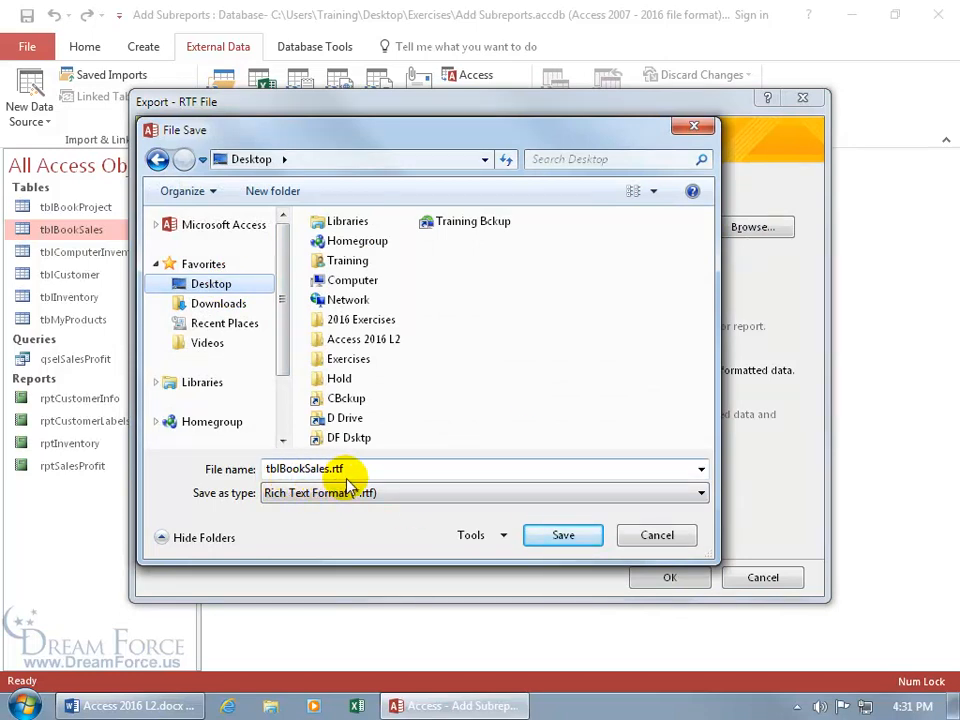
mouse_move(340, 510)
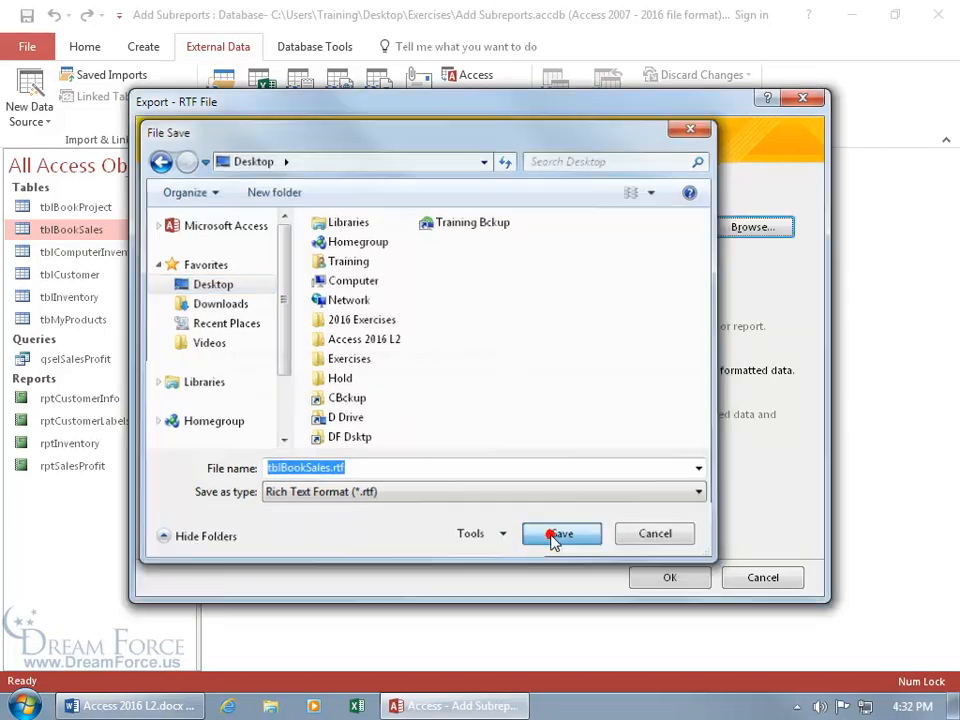
Export tblBookSales.rtf to the Desktop and save the steps as Export-tblBookSales
click(560, 533)
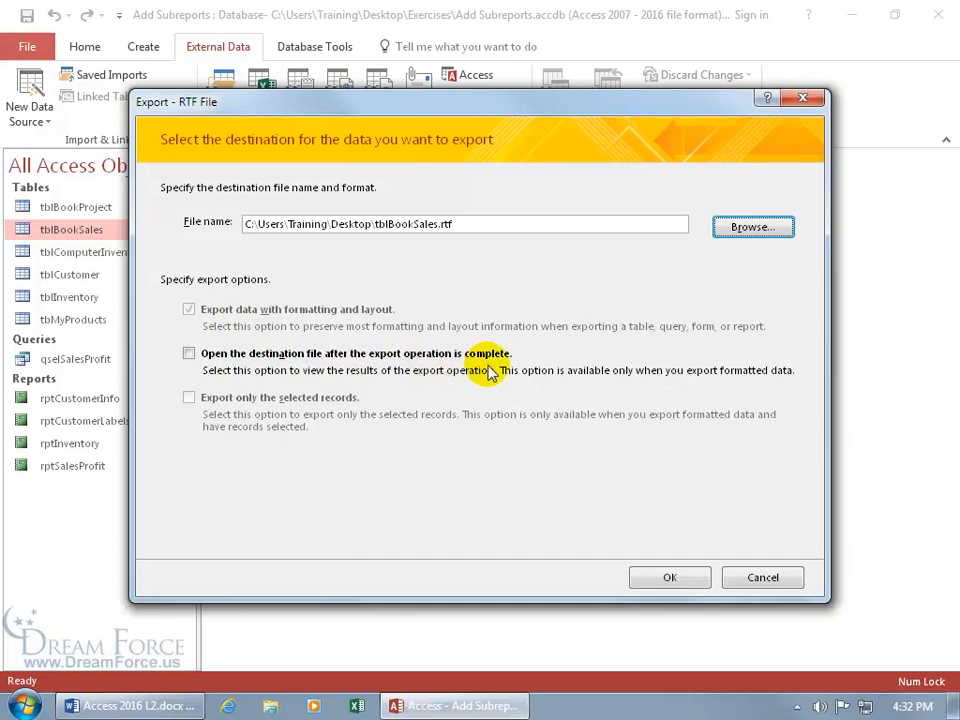
click(669, 577)
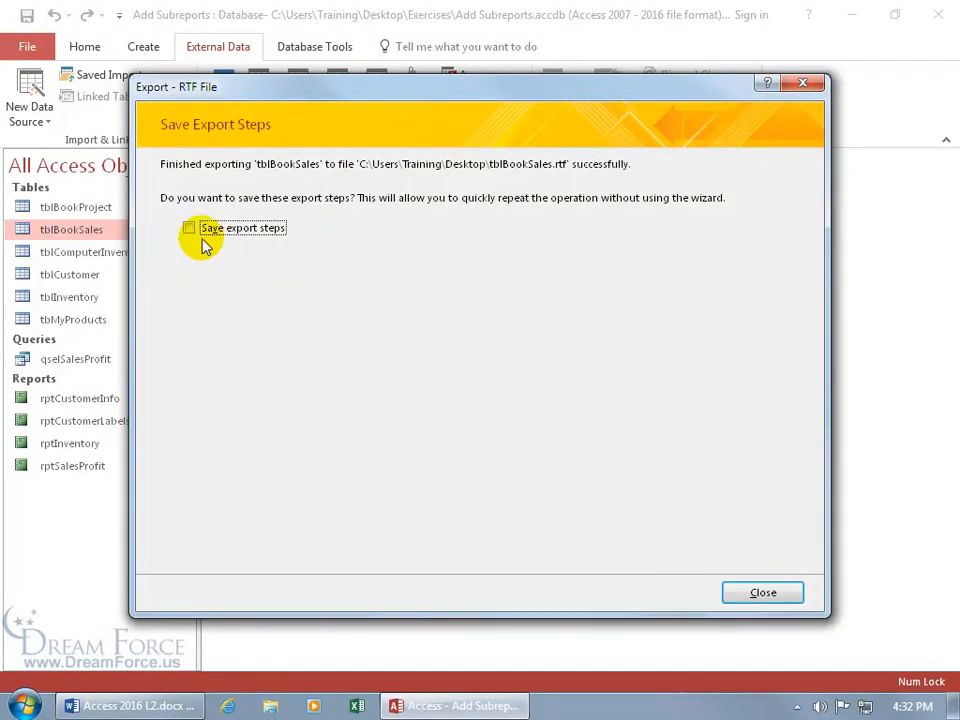
click(189, 228)
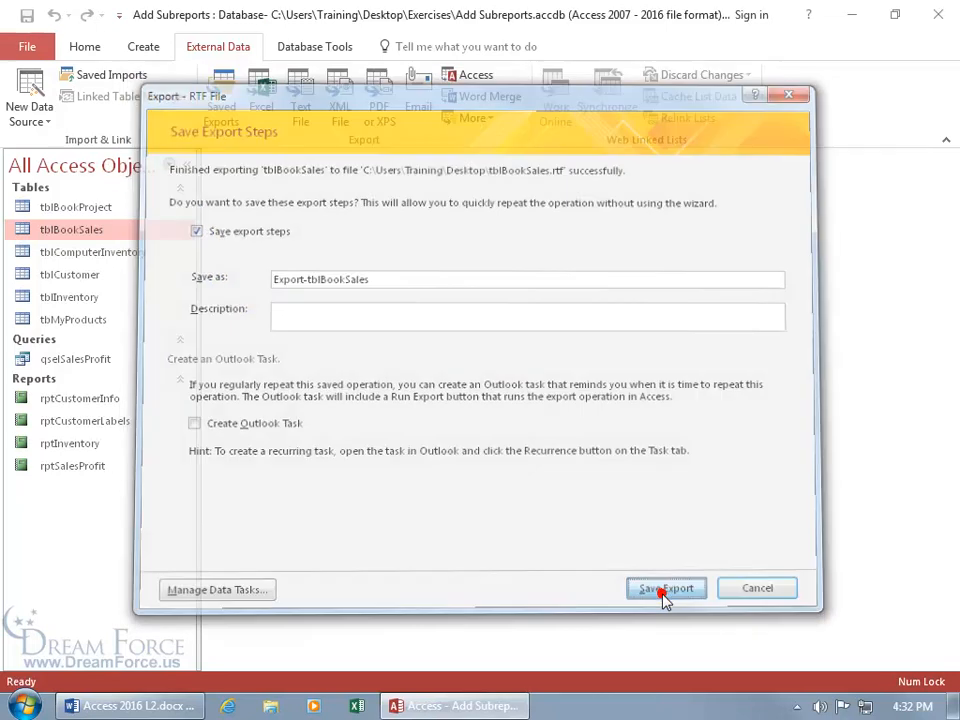
click(666, 587)
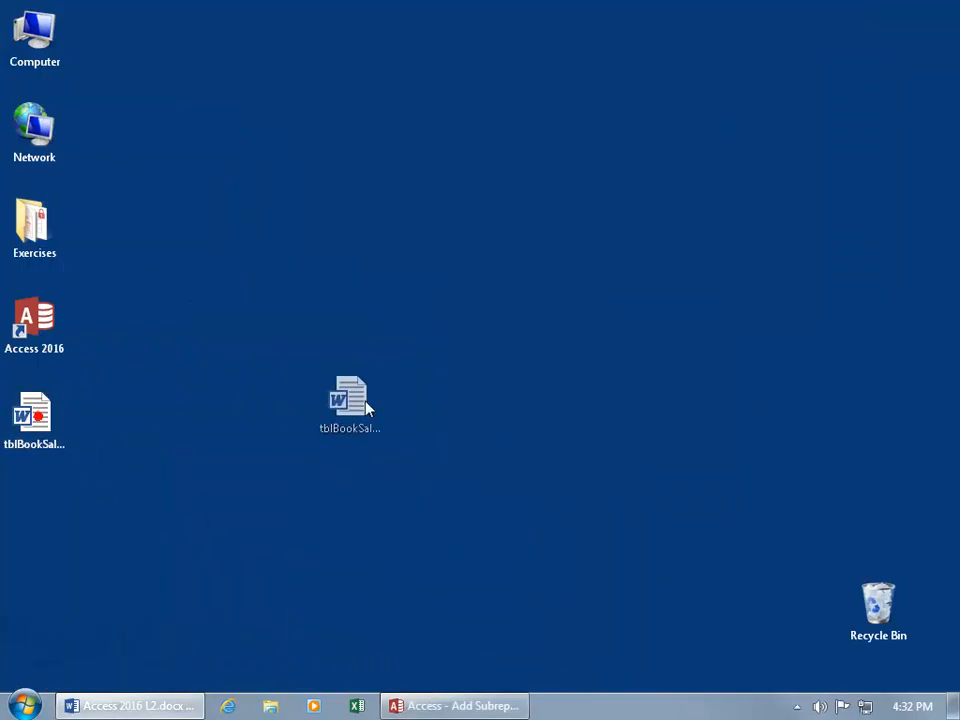
Move the tblBookSales.rtf desktop icon and open the file in Word
drag(350, 400, 456, 413)
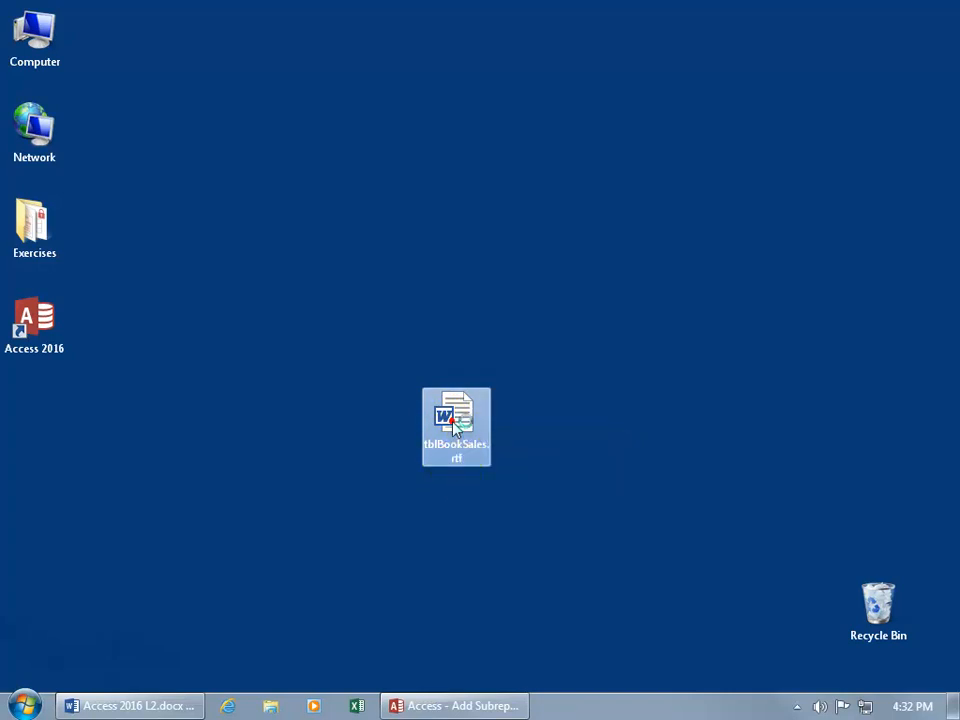
double_click(456, 425)
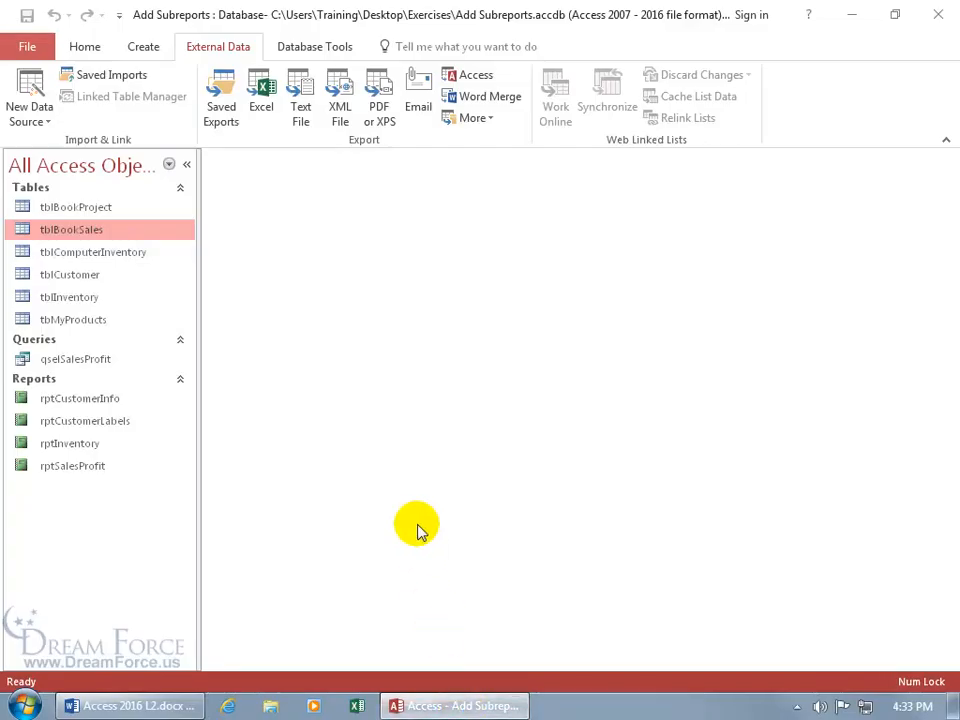
Open tblBookSales and change the first order's BookSold value to 99
double_click(71, 229)
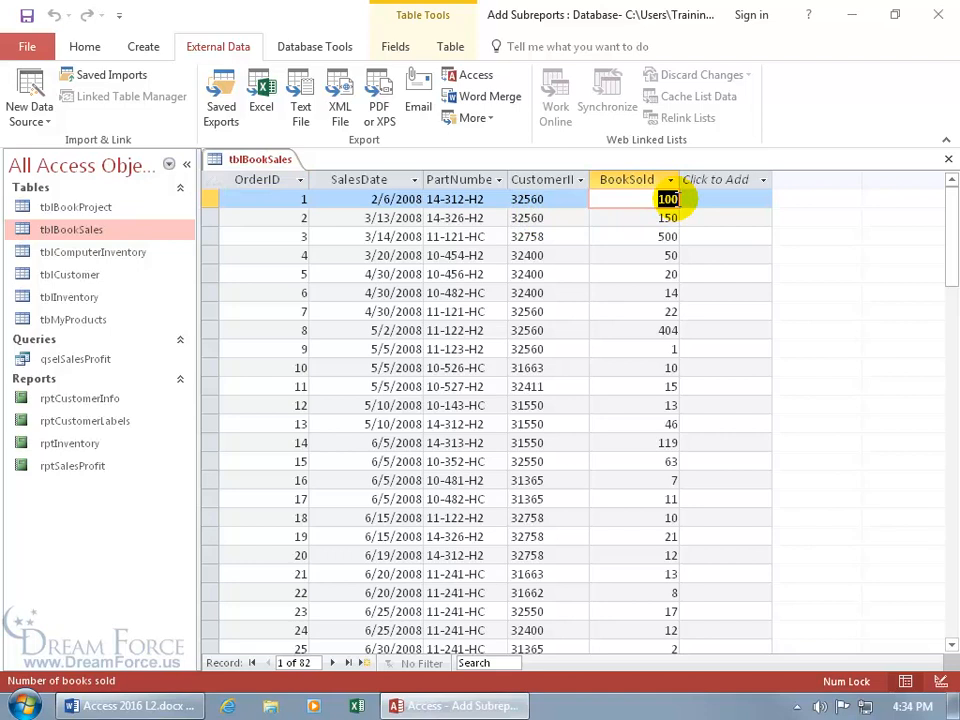
text(99)
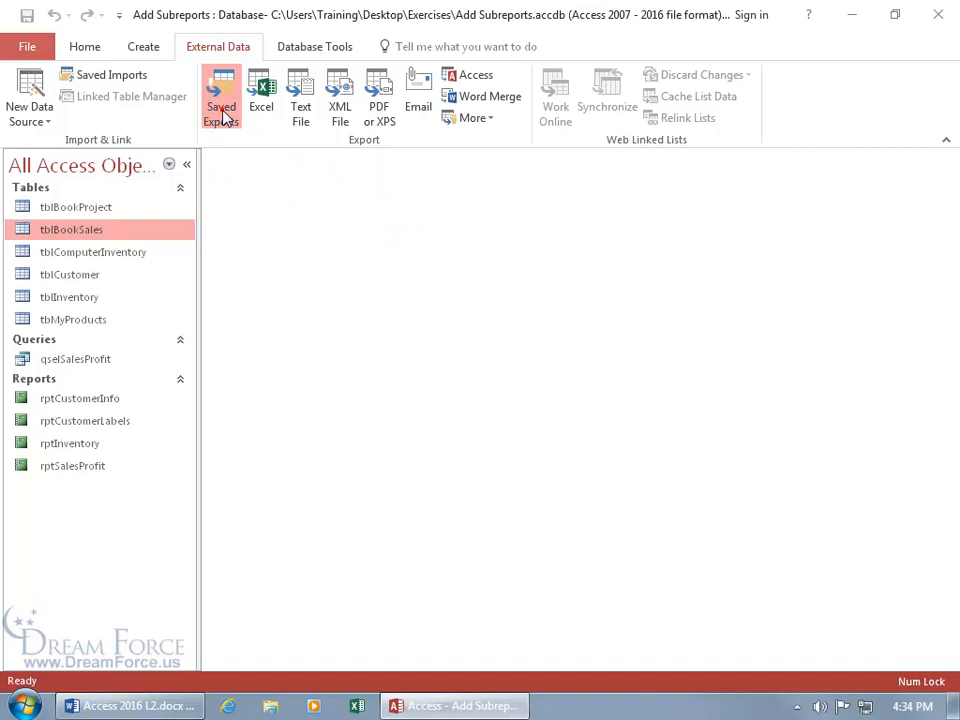
Rerun Export-tblBookSales, replacing the Desktop file, and open the updated tblBookSales.rtf
click(221, 95)
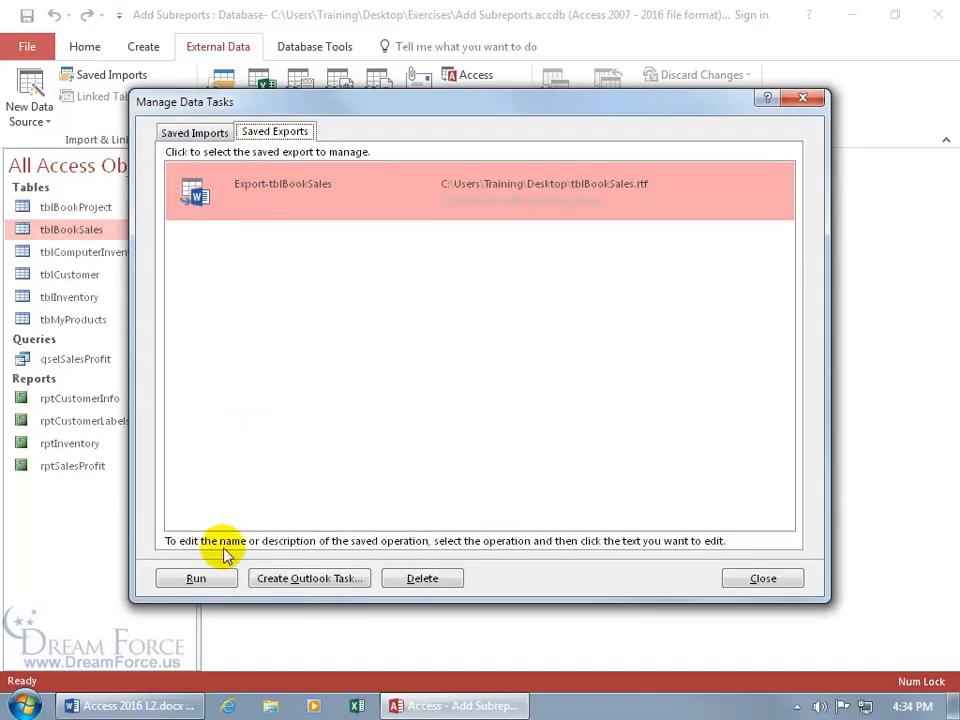
click(196, 578)
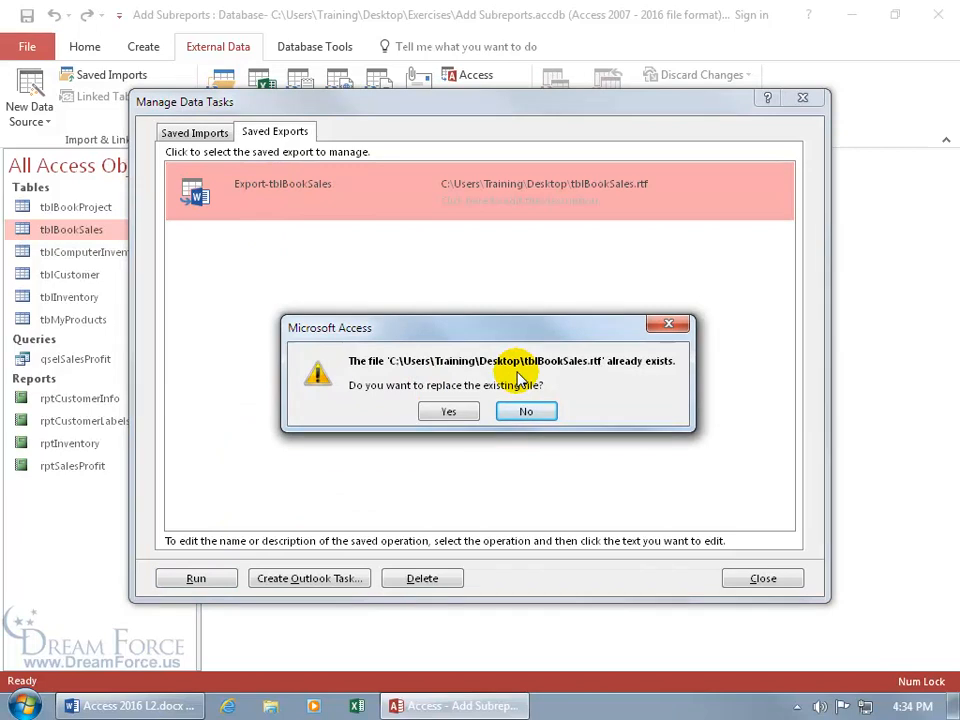
click(448, 411)
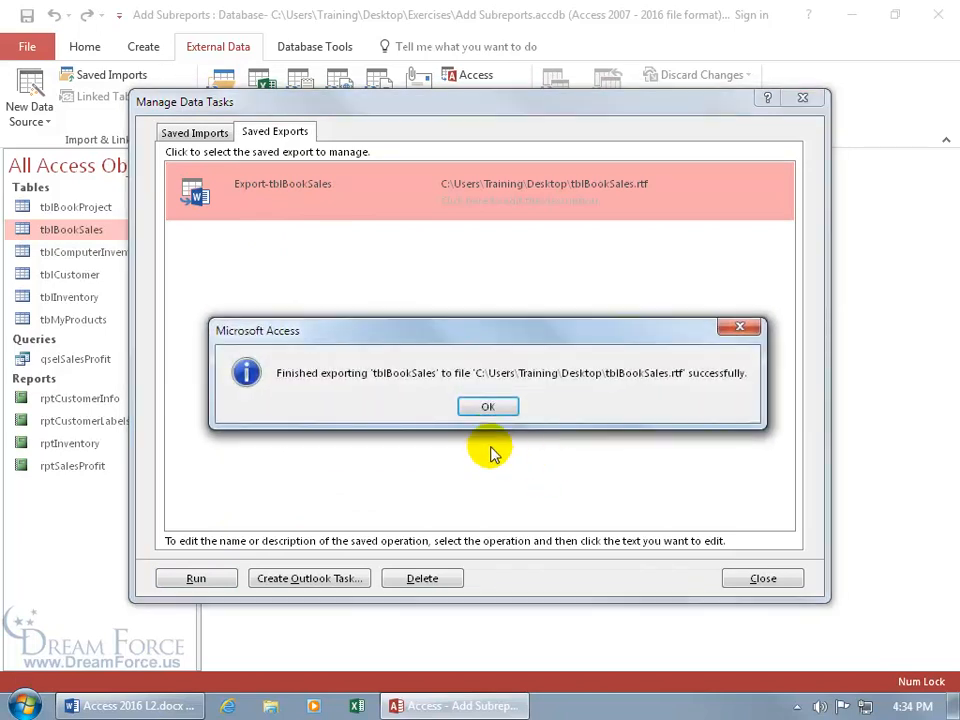
click(488, 406)
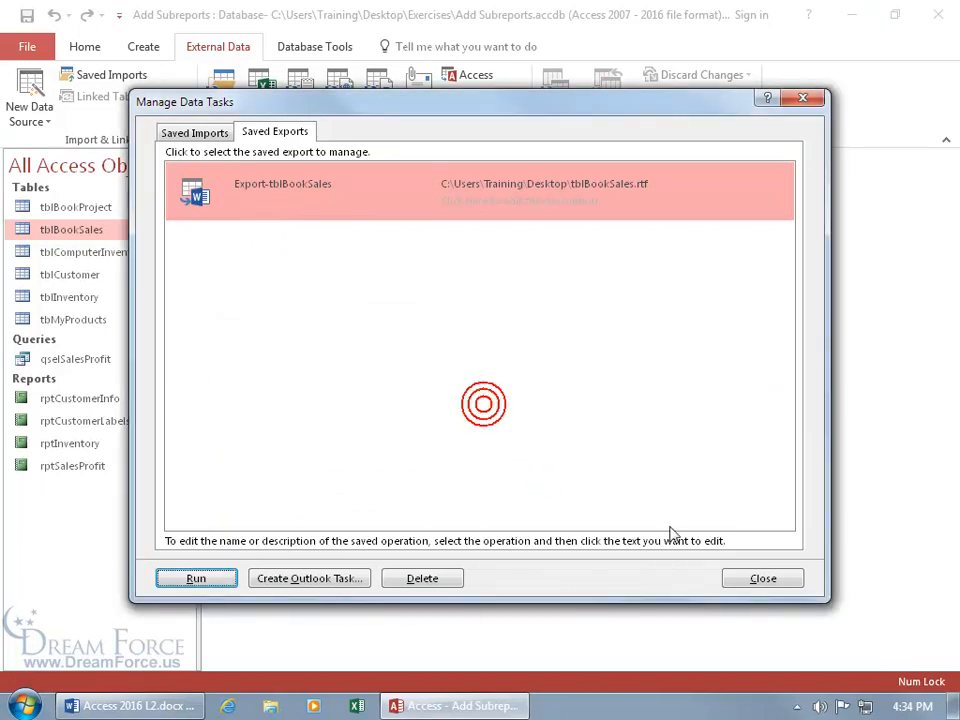
click(762, 578)
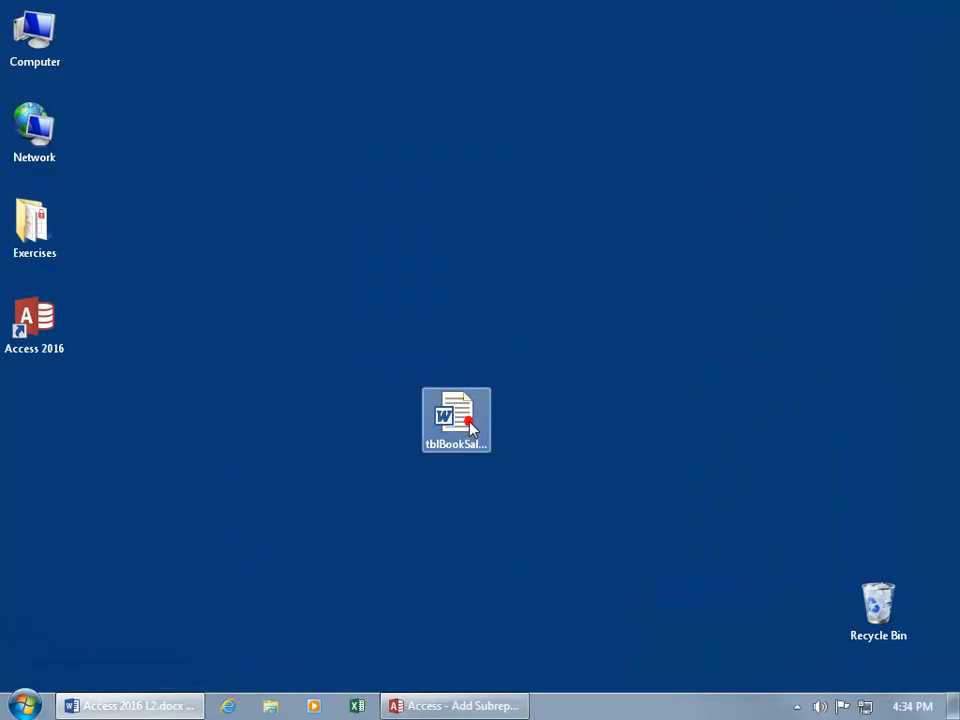
double_click(456, 413)
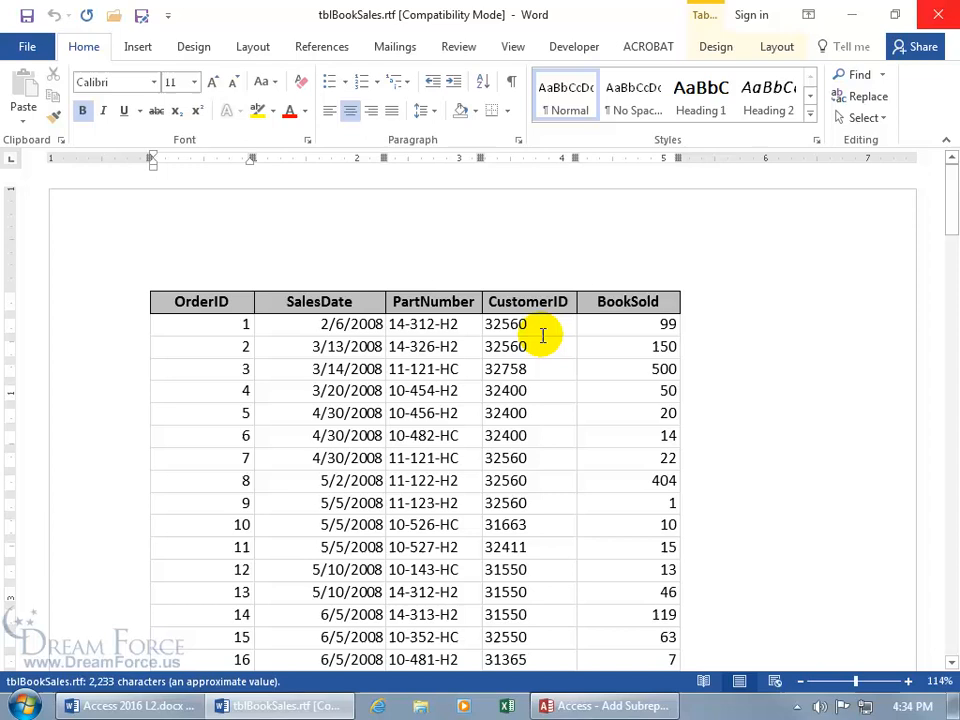